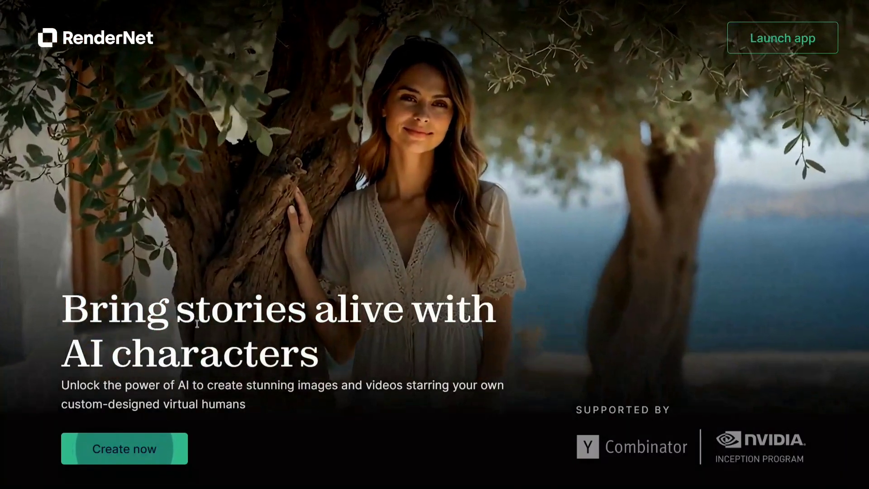
Preview the male character's example images in the homepage character showcase
scroll("down", 3)
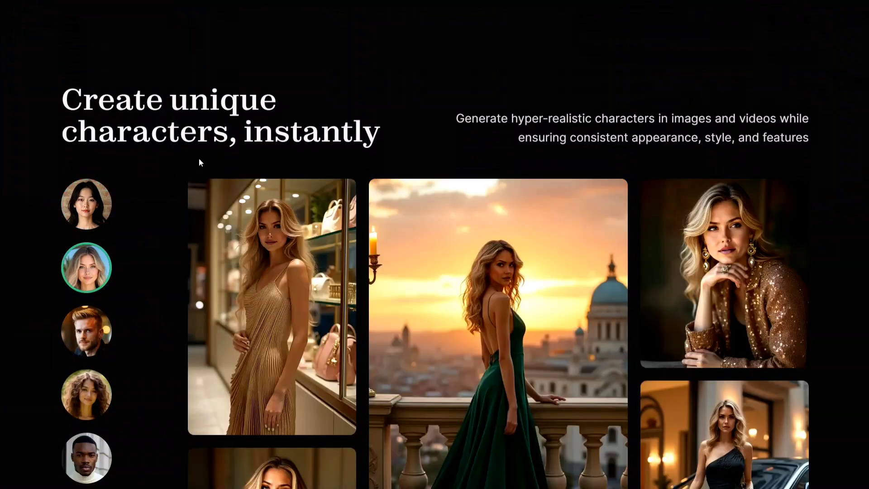
left_click(86, 331)
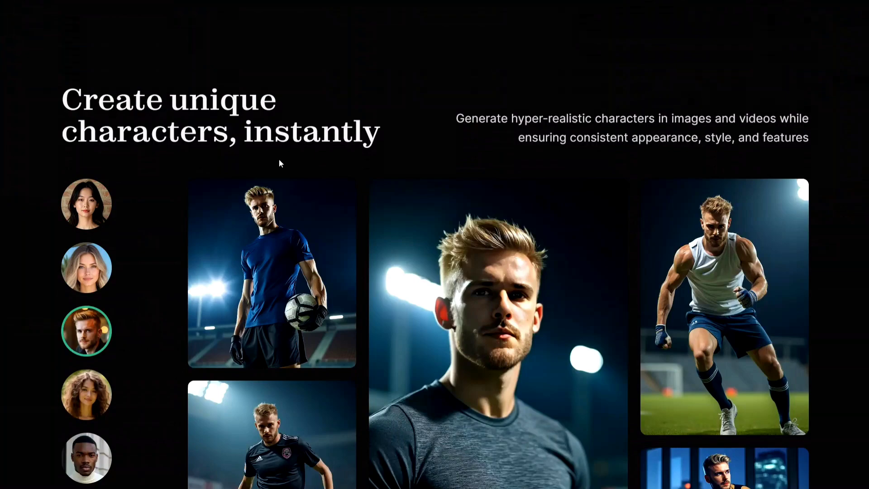
scroll("down", 3)
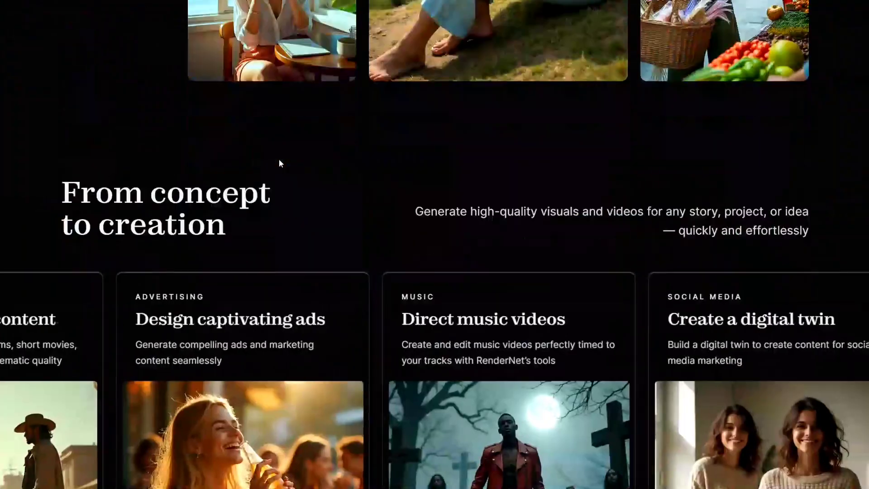
scroll("down", 3)
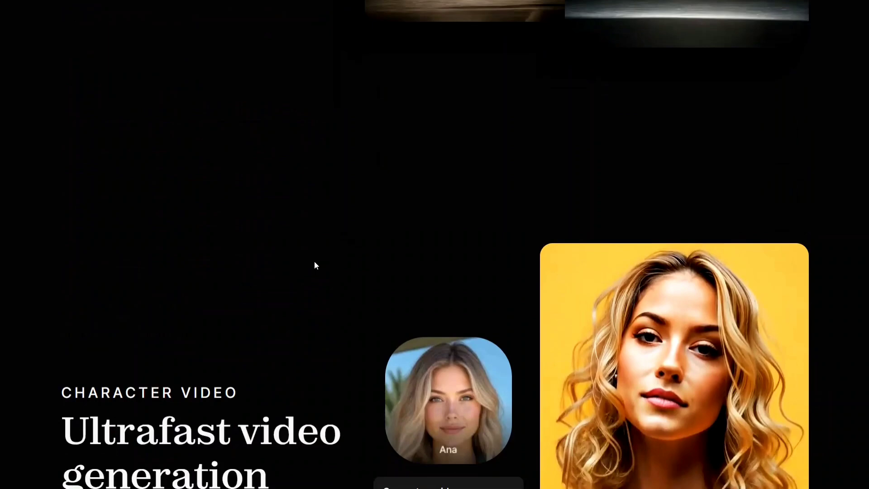
Review the homepage's video feature sections down to the app launch area
scroll("down", 3)
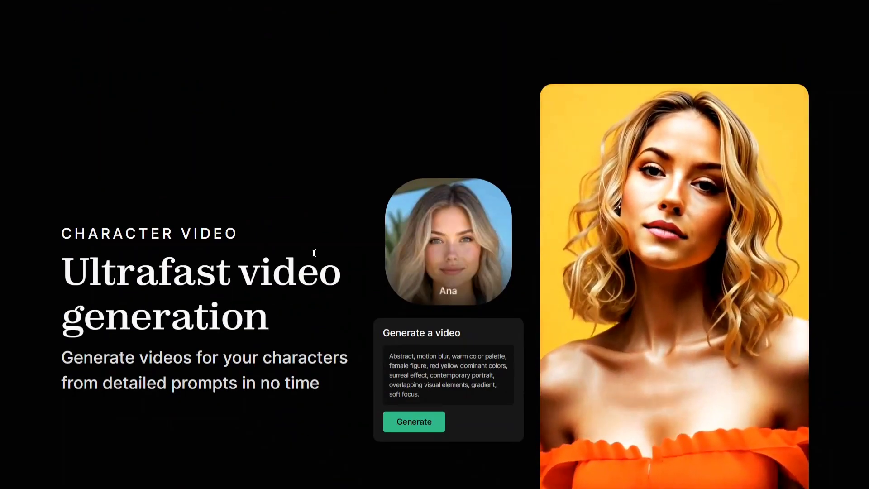
scroll("down", 3)
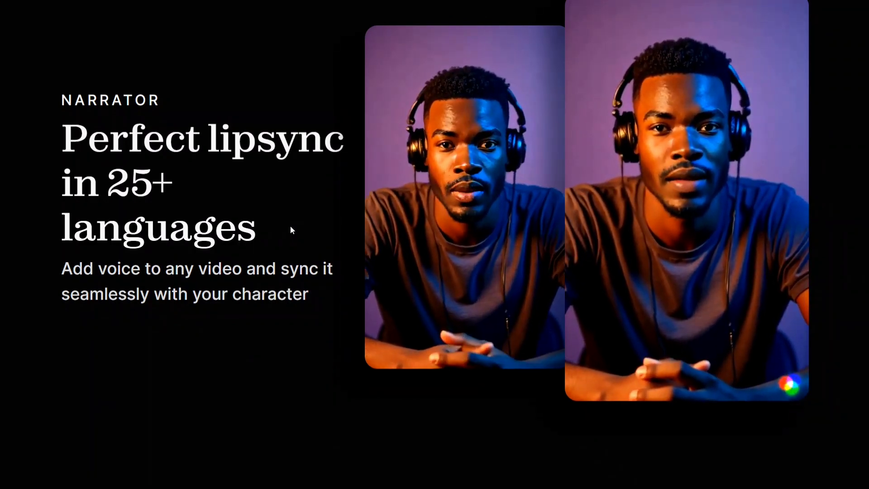
scroll("down", 3)
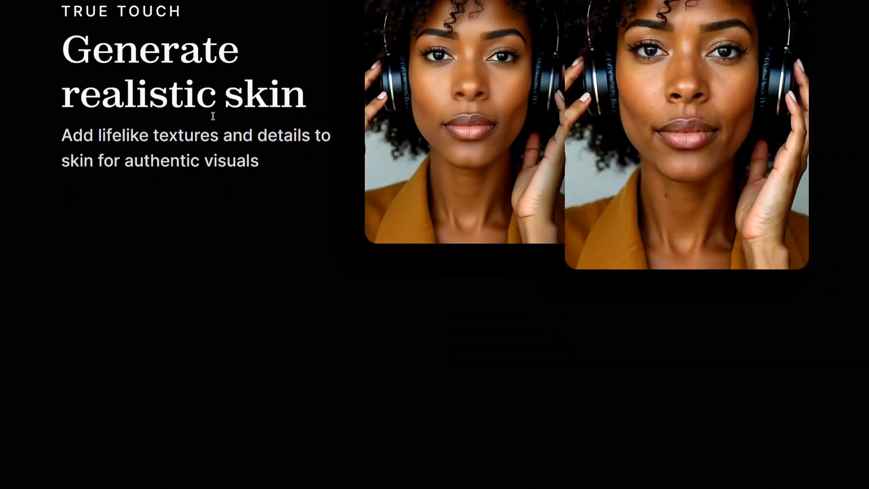
scroll("down", 3)
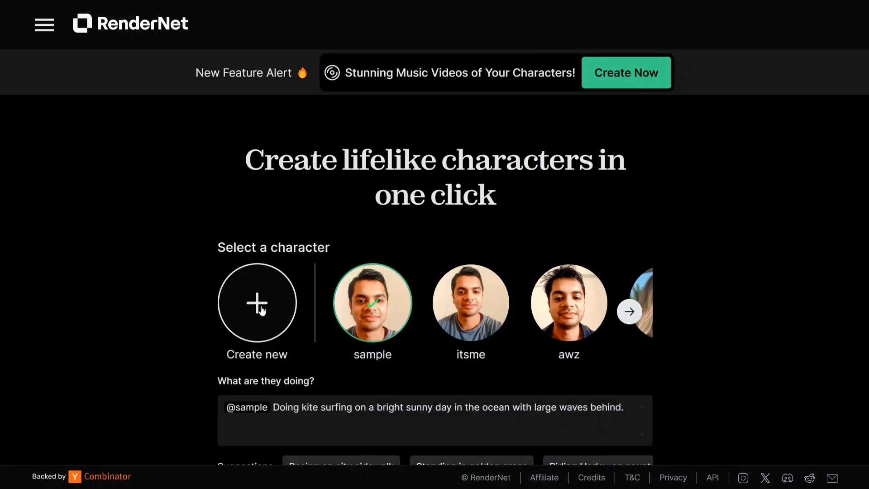
Create a new character starting from an uploaded selfie, with the face crop confirmed
left_click(256, 302)
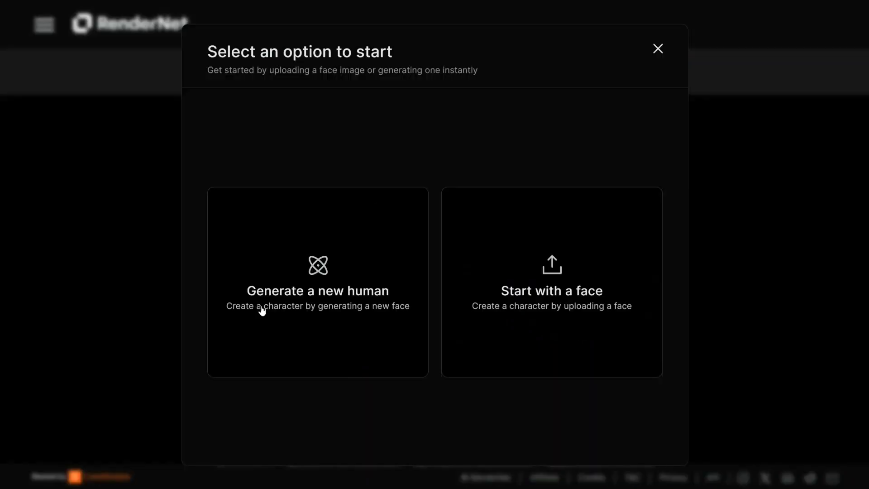
left_click(551, 281)
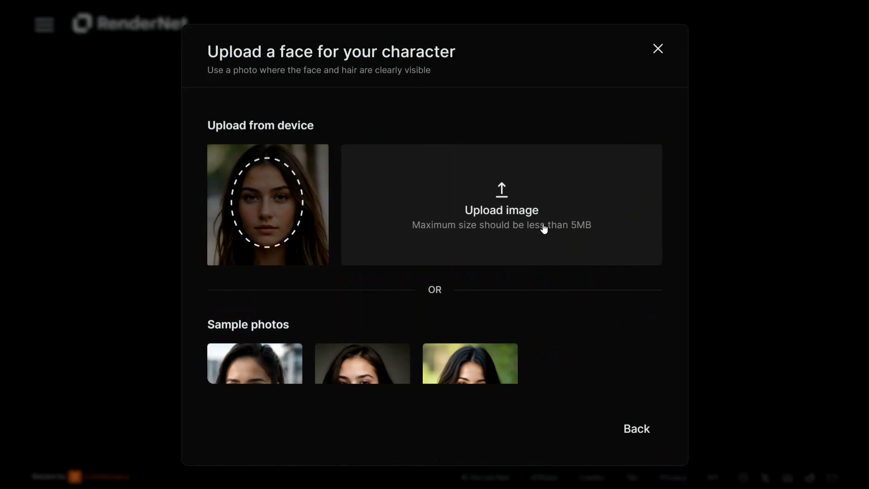
left_click(501, 204)
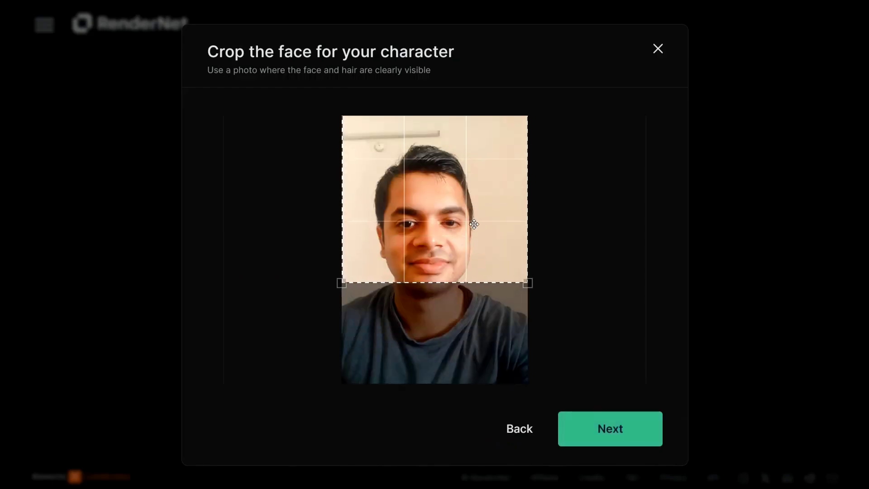
left_click(609, 428)
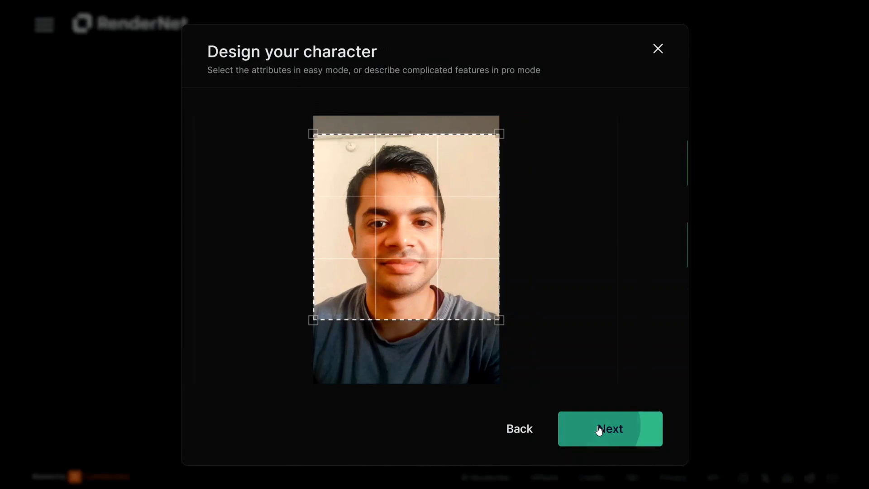
Design the character as a realistic adult man with short black hair and proceed to naming
left_click(609, 429)
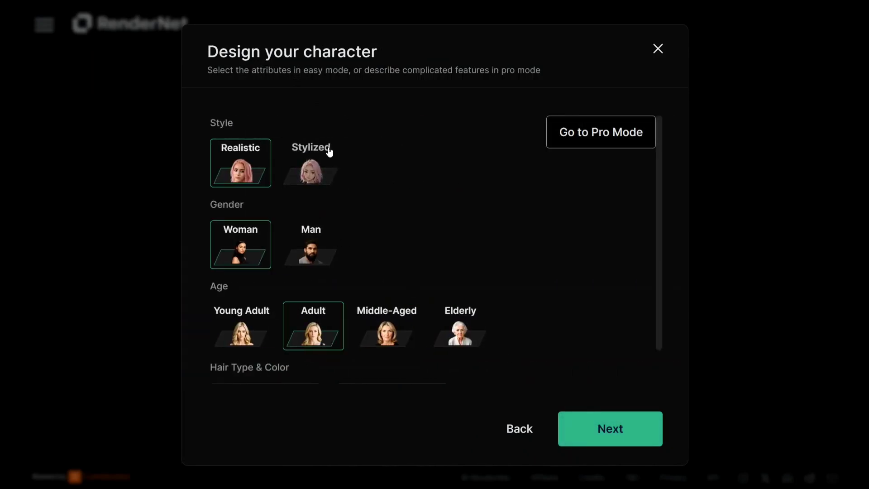
left_click(310, 245)
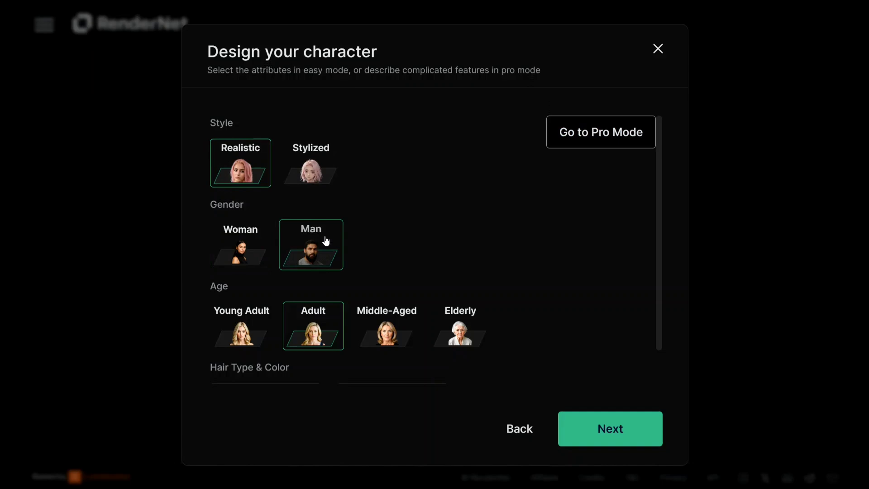
left_click(389, 364)
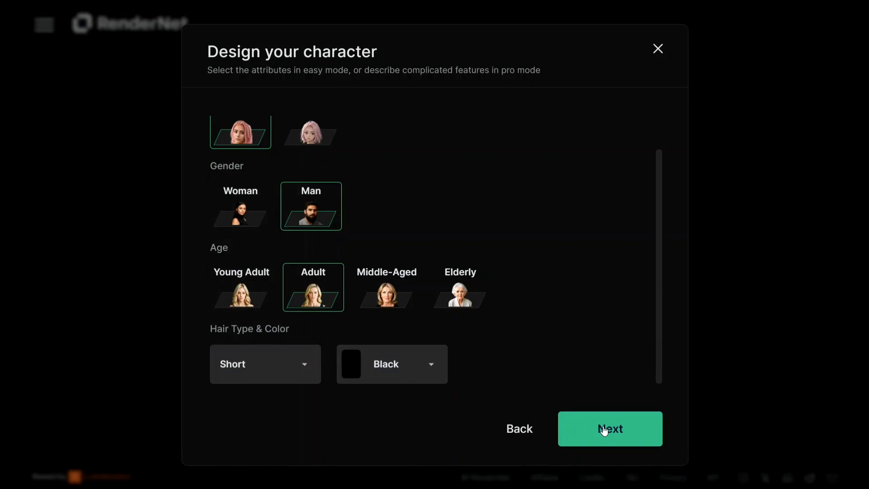
left_click(609, 429)
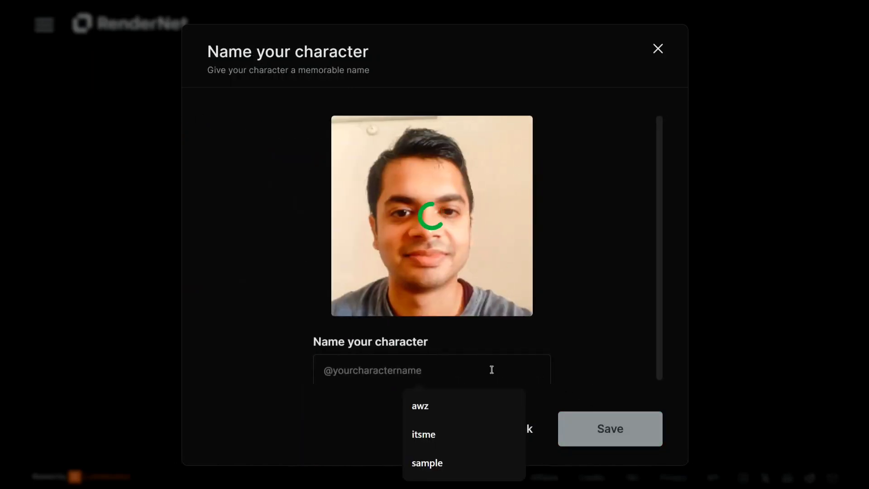
type("popoye")
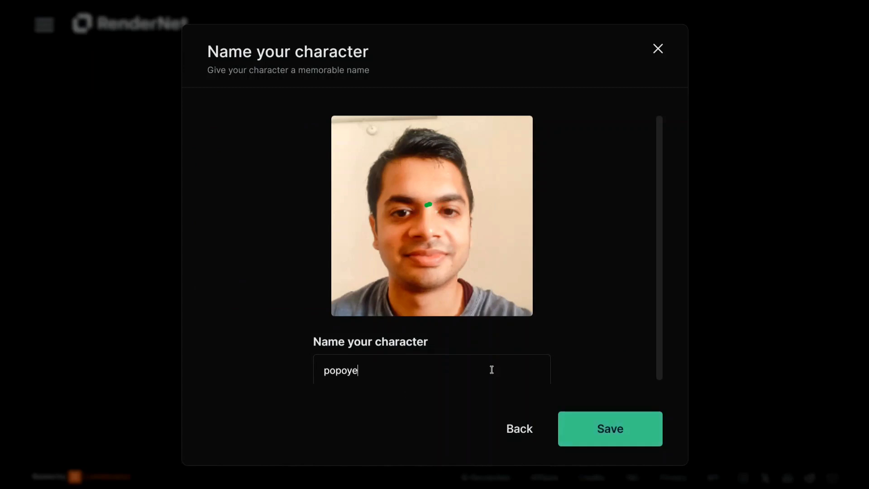
left_click(609, 428)
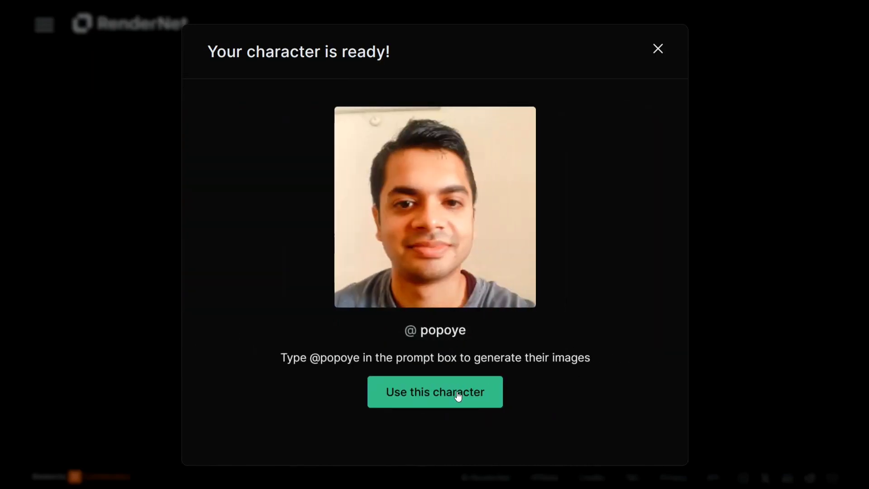
left_click(435, 392)
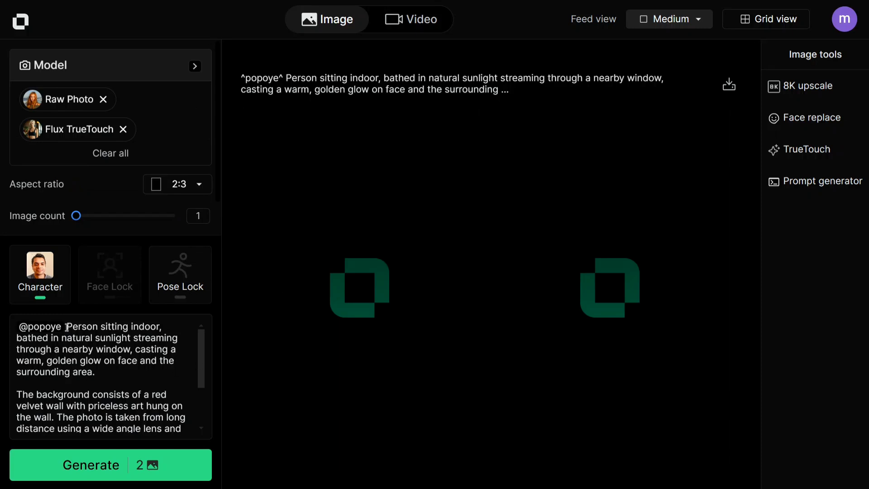
left_click(109, 466)
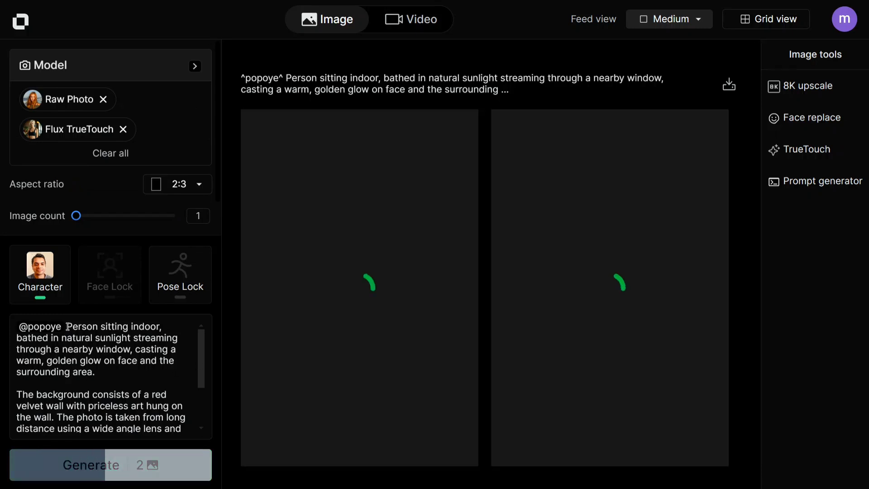
left_click(109, 465)
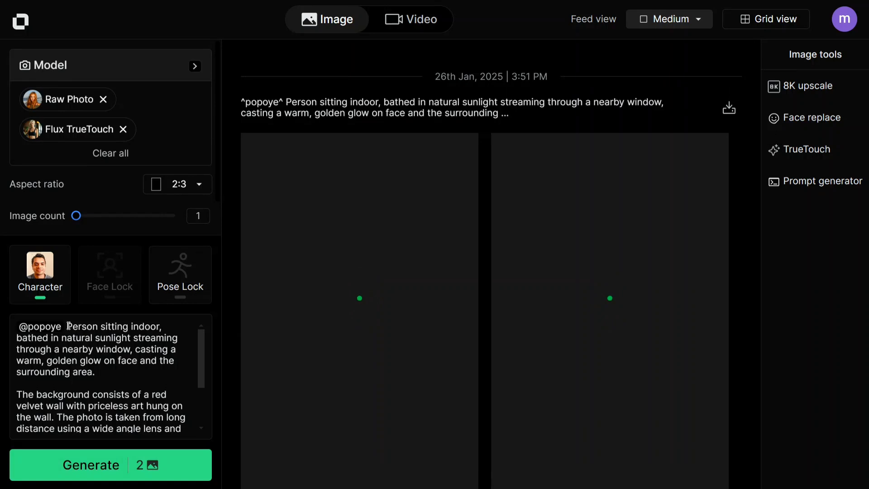
left_click(109, 464)
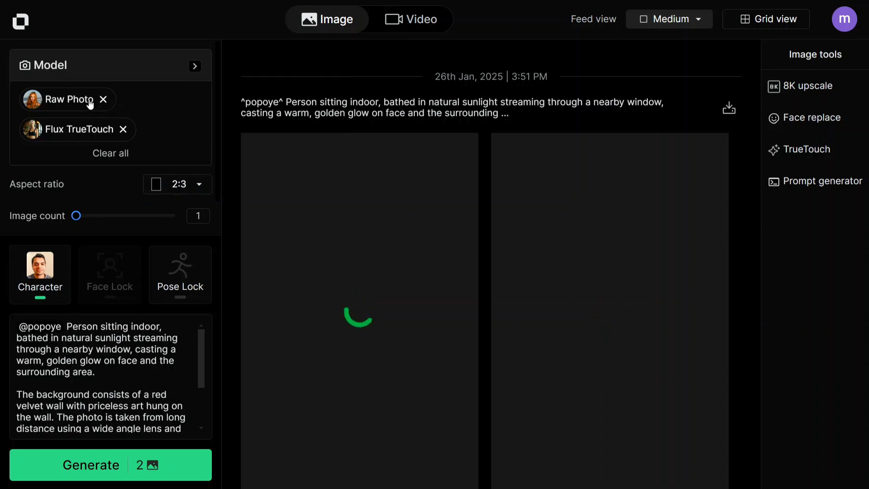
mouse_move(68, 271)
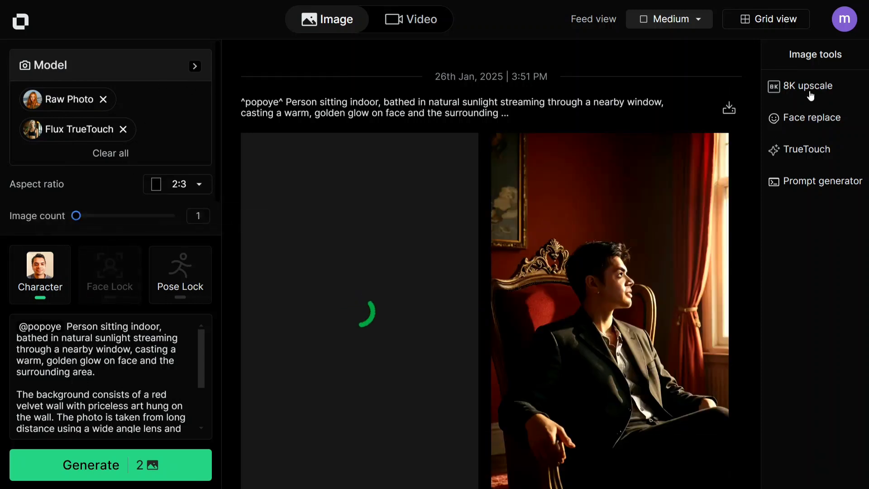
mouse_move(646, 241)
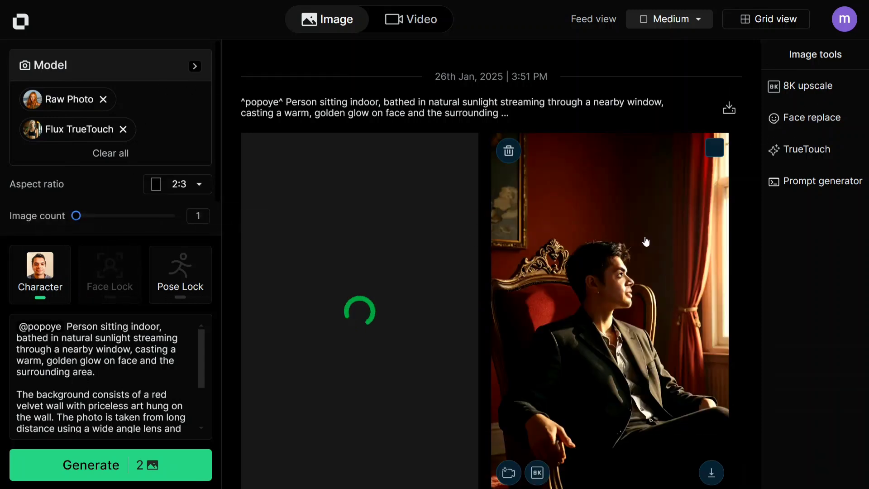
mouse_move(664, 292)
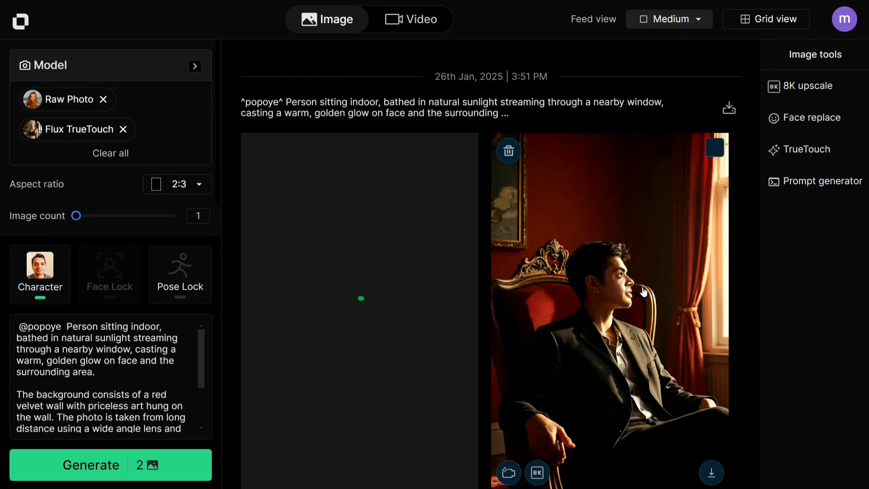
Send the red-chair portrait to Video Anyone with portrait crop, start a 5s video, then choose to change the photo
left_click(109, 465)
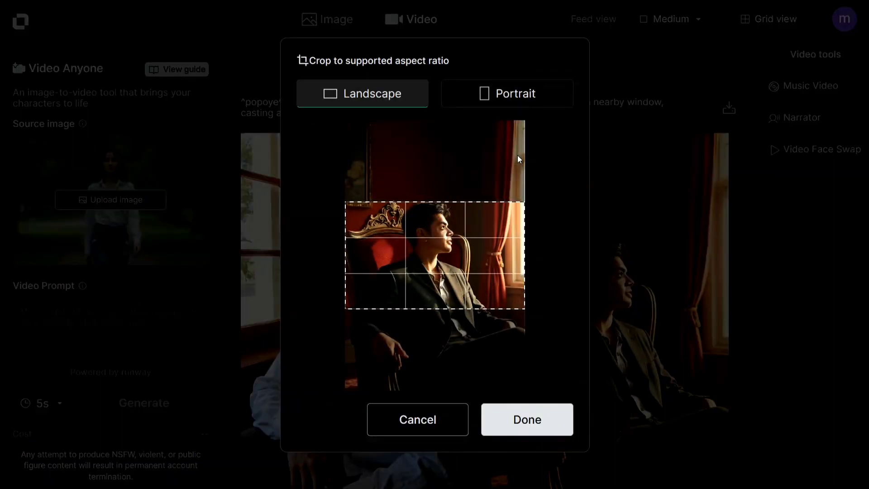
left_click(507, 93)
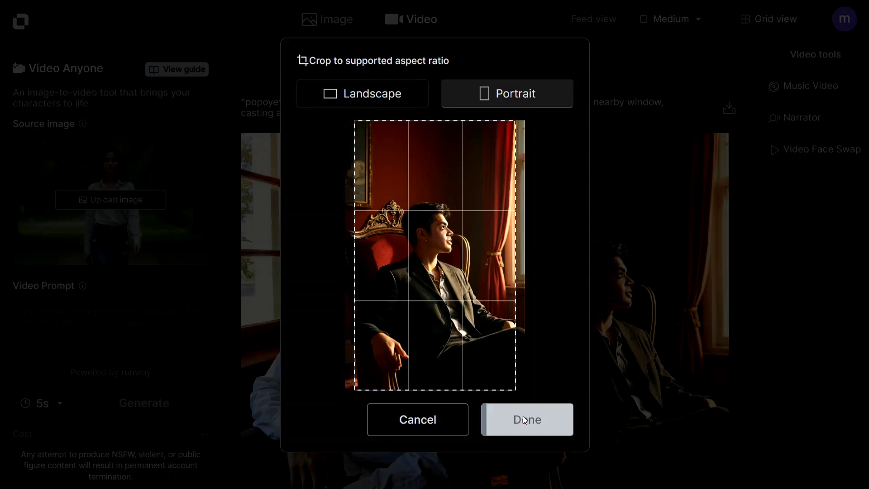
left_click(527, 419)
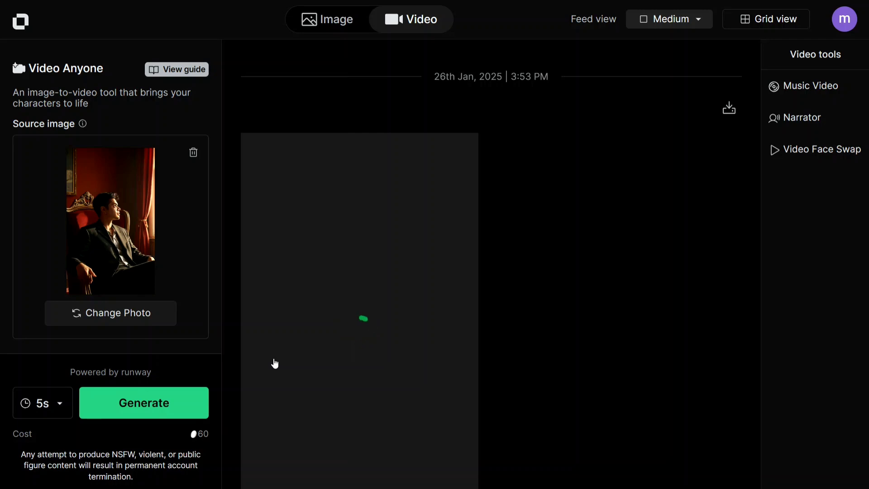
left_click(144, 403)
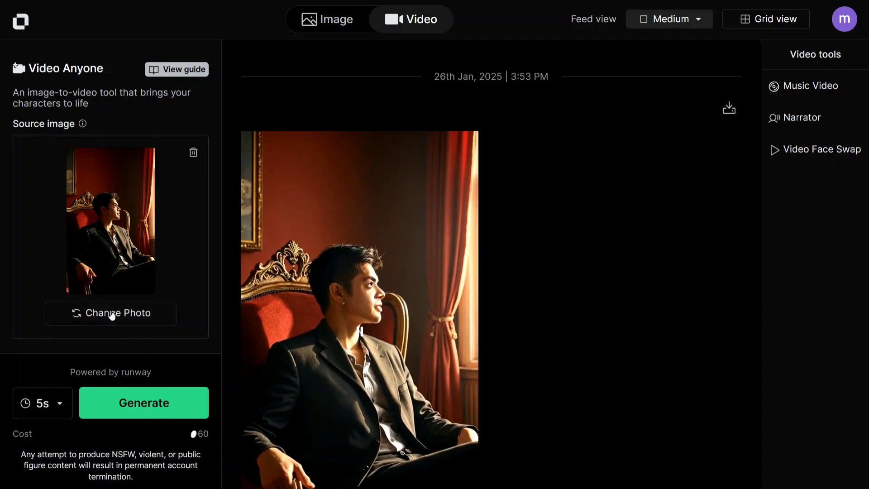
left_click(111, 312)
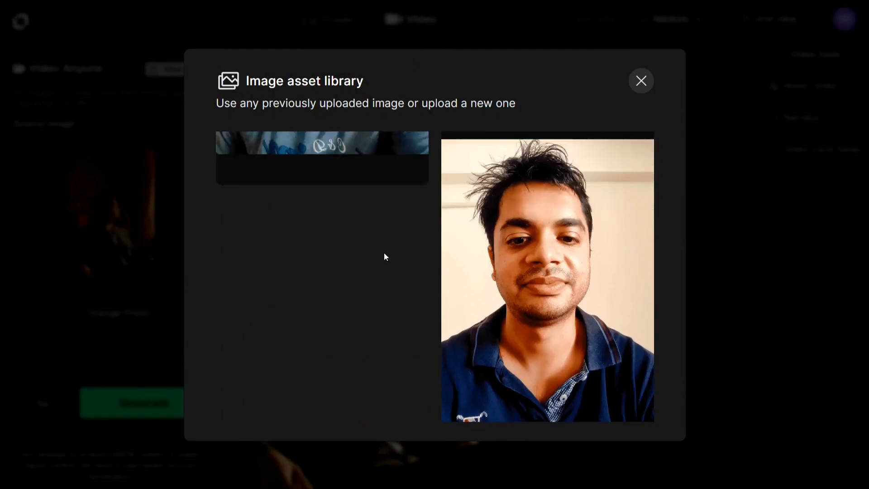
Use the uploaded selfie as the portrait-cropped source and generate a 5-second video
left_click(546, 276)
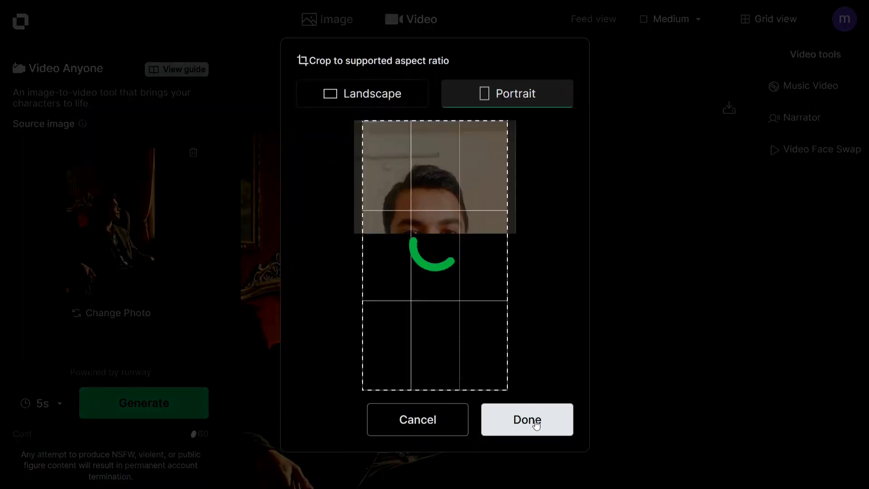
left_click(526, 420)
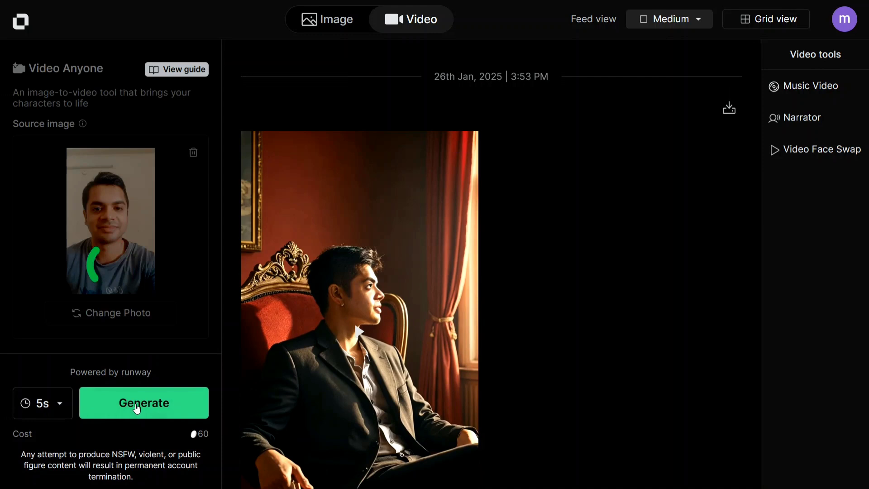
left_click(144, 403)
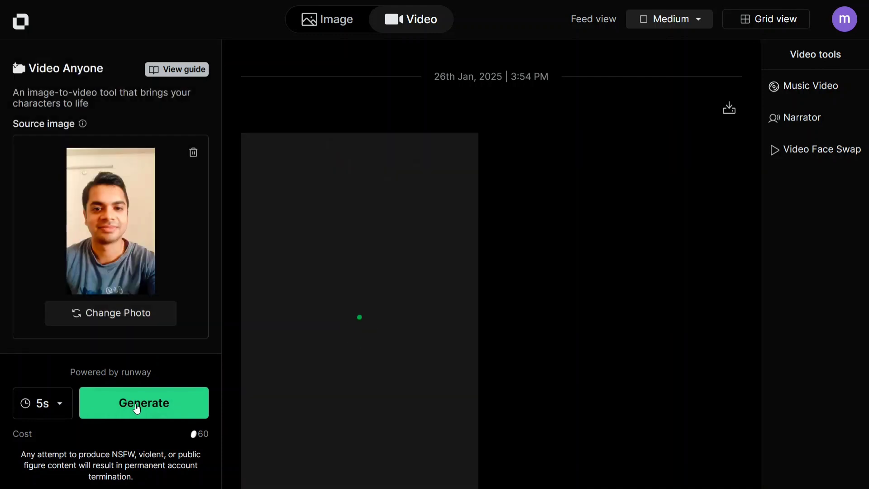
Let the selfie video finish generating in the Video Anyone feed
left_click(144, 403)
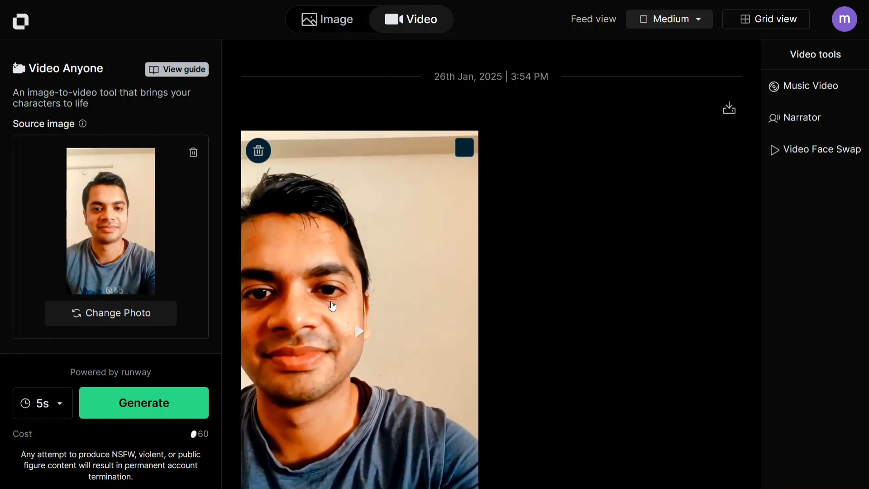
mouse_move(55, 144)
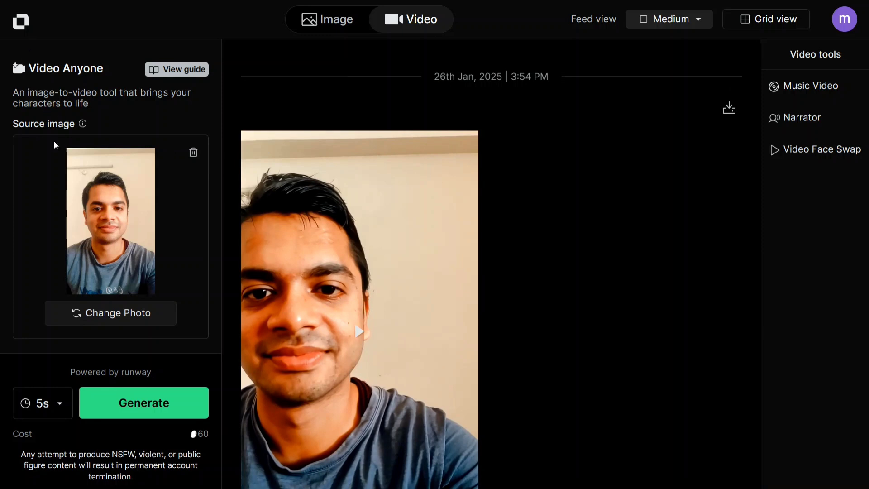
mouse_move(28, 43)
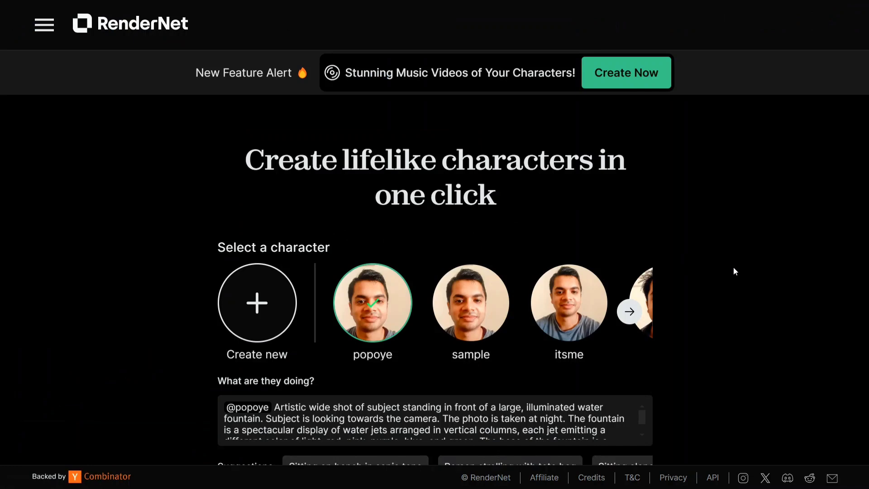
Browse more preset characters in the carousel and move down to the RenderNet tutorials section
left_click(629, 310)
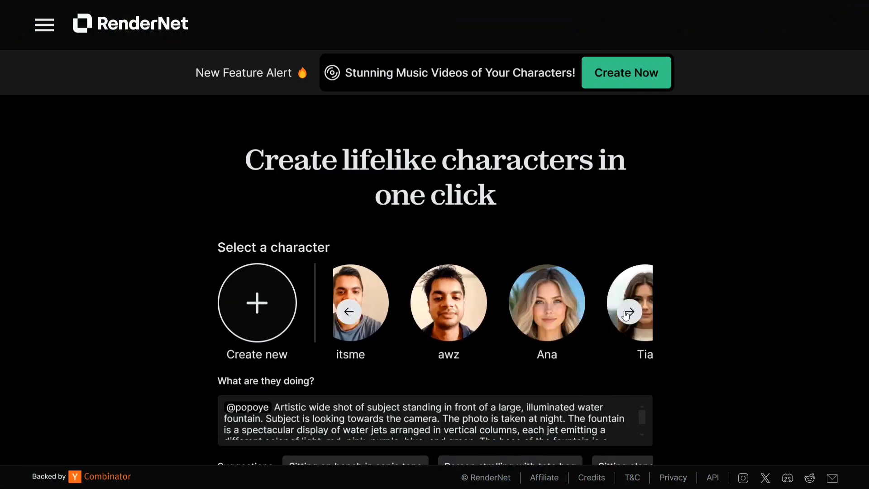
left_click(627, 311)
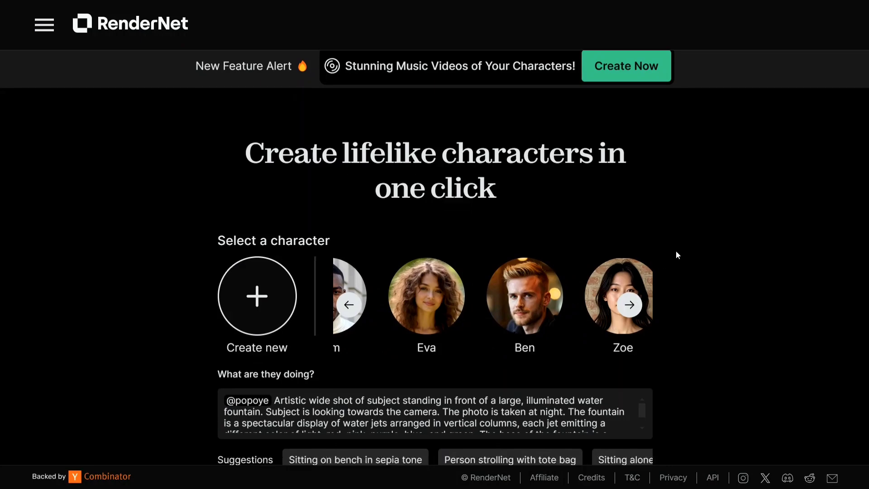
scroll("down", 3)
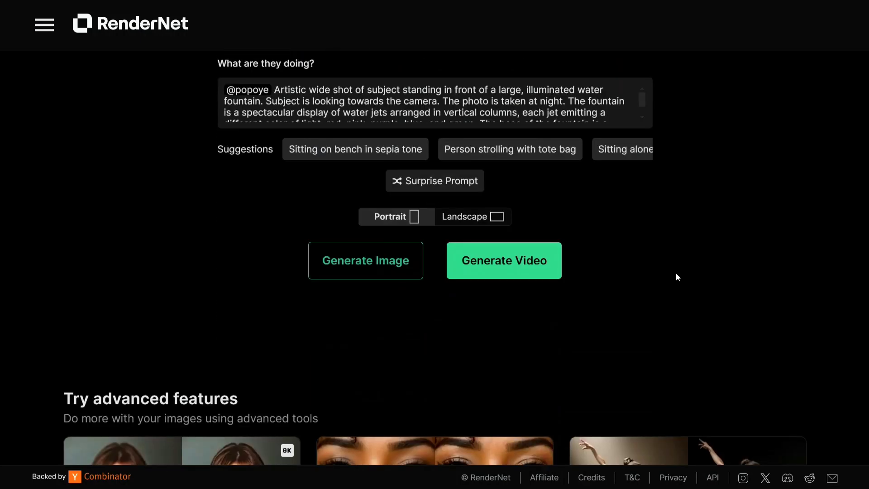
scroll("down", 3)
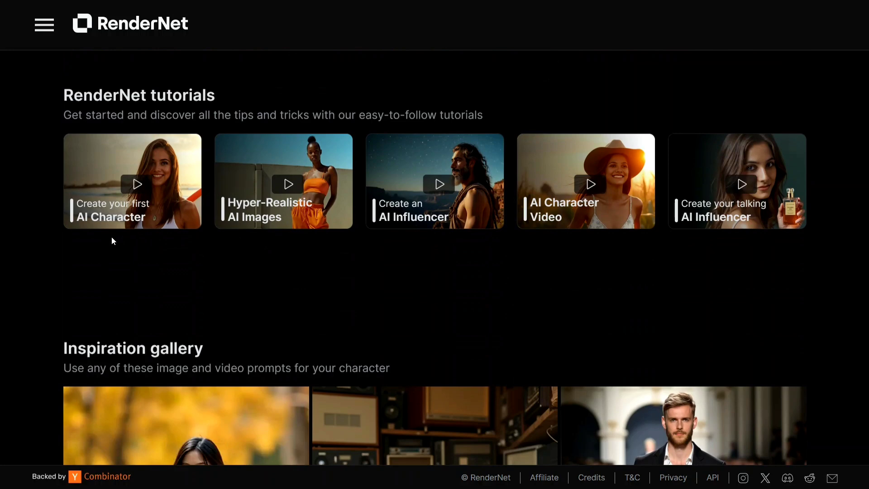
mouse_move(31, 272)
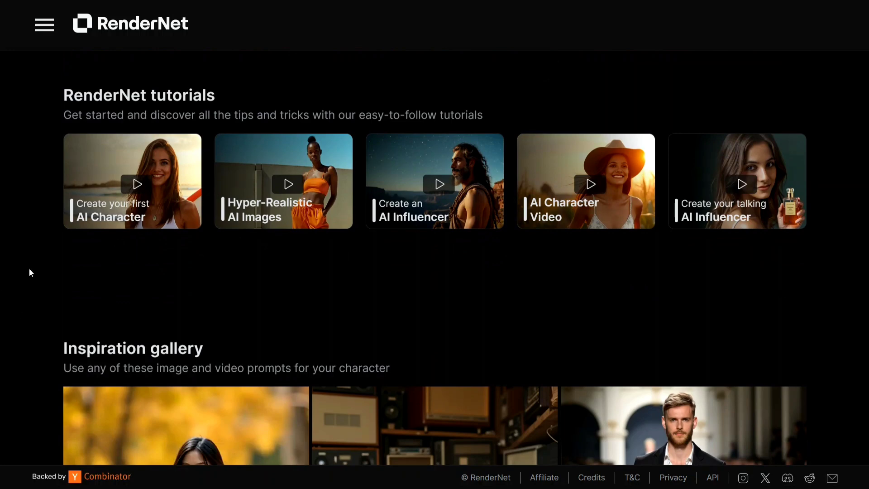
Look through the inspiration gallery and go to the pricing page with the 30% yearly discount
scroll("down", 3)
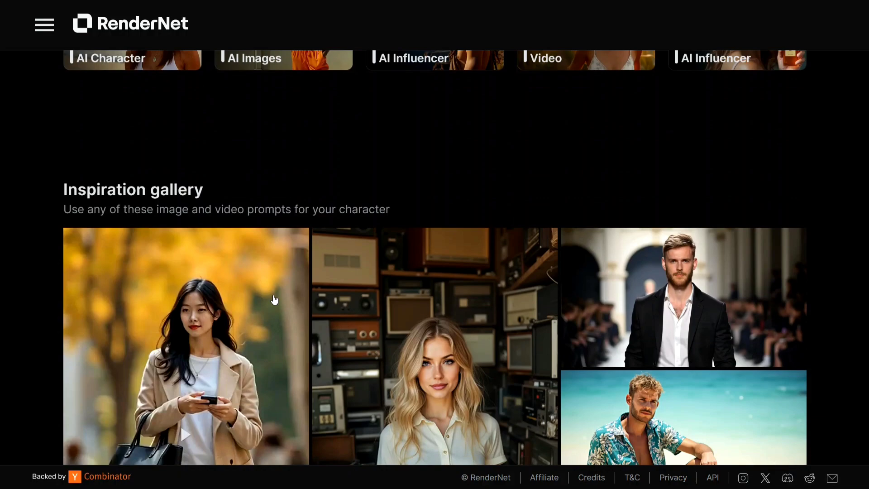
scroll("down", 3)
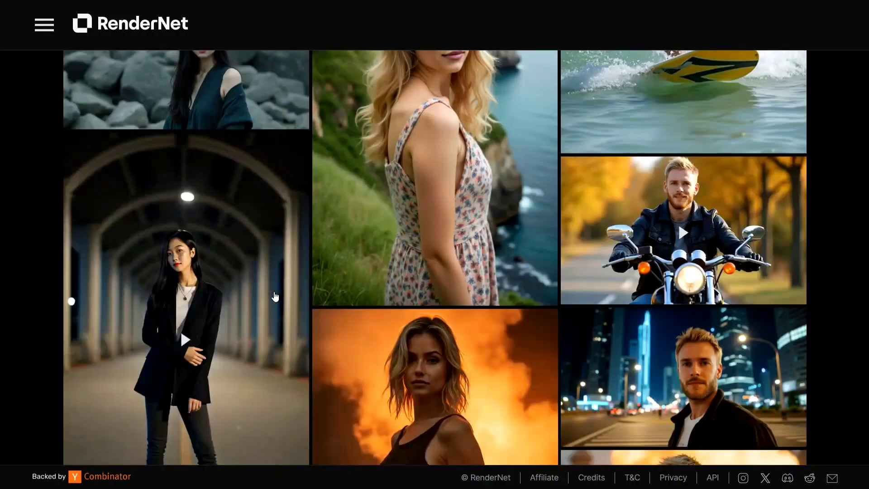
scroll("down", 3)
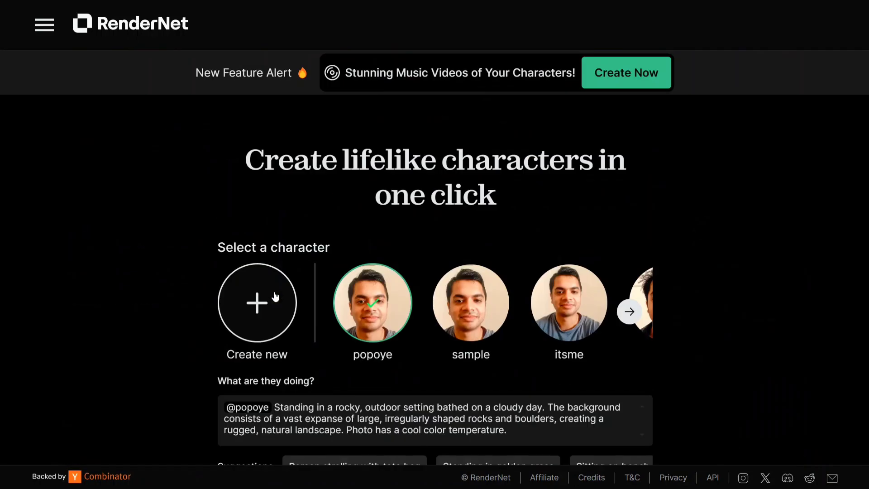
left_click(44, 24)
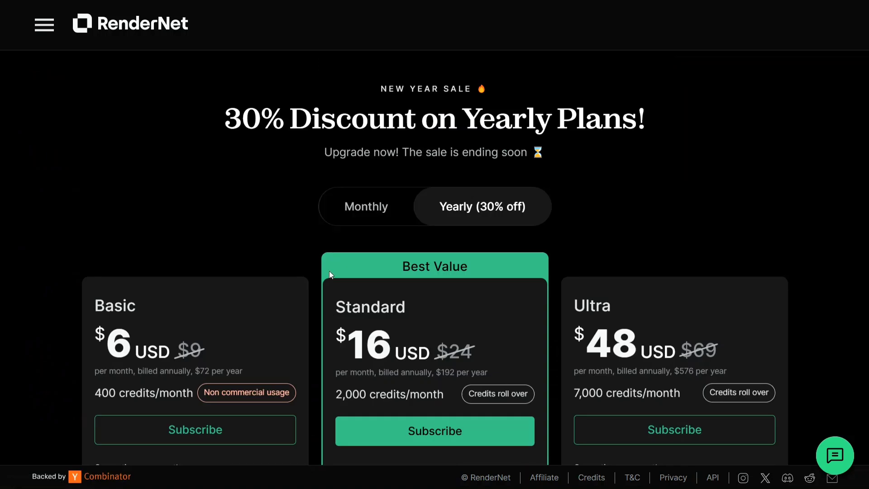
mouse_move(438, 171)
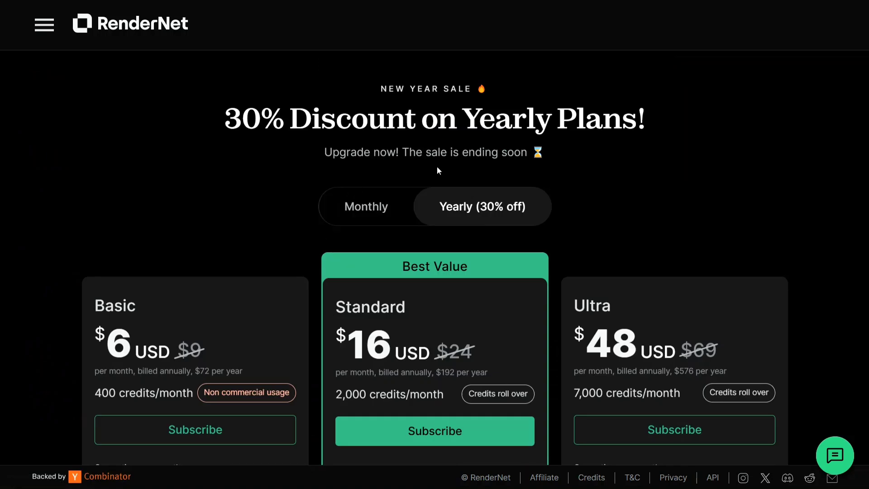
Highlight the Basic plan's Flux images allowance while scrolling through the yearly plan cards
scroll("down", 3)
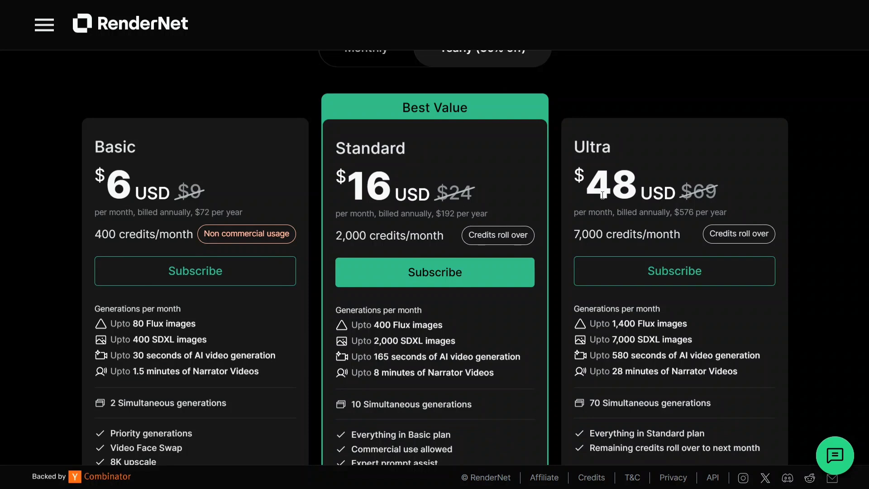
left_click_drag(144, 323, 197, 323)
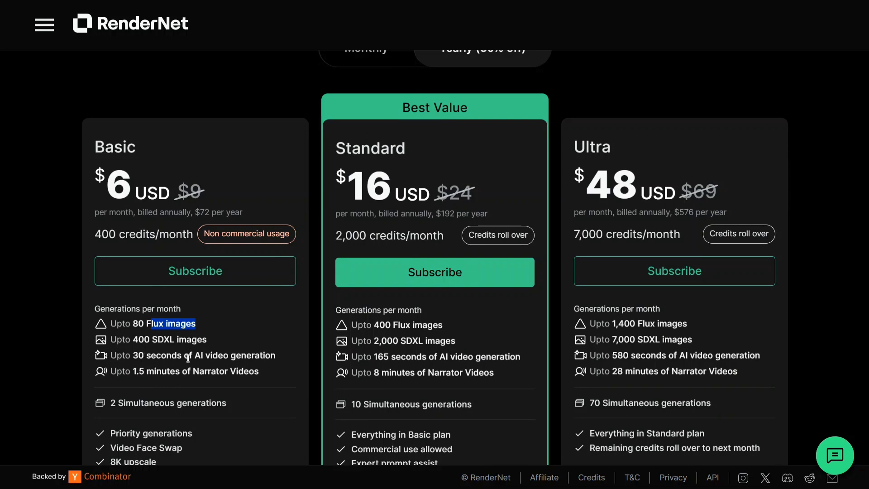
mouse_move(710, 448)
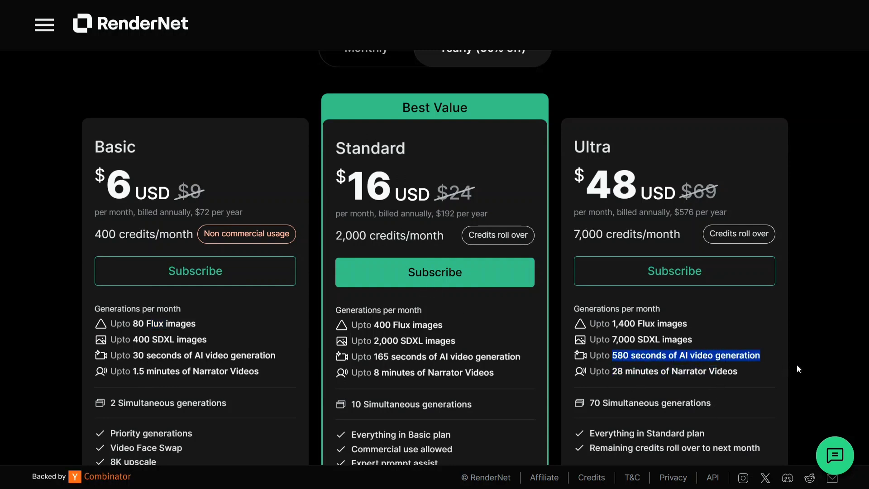
mouse_move(481, 403)
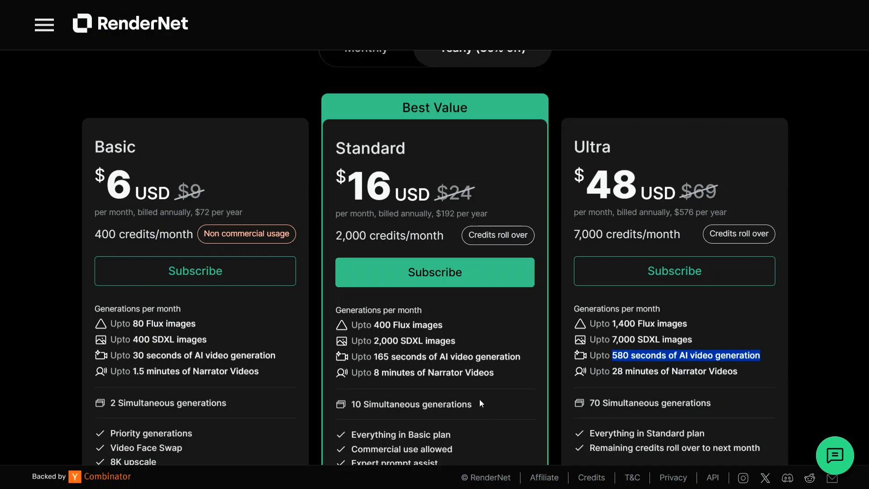
scroll("down", 3)
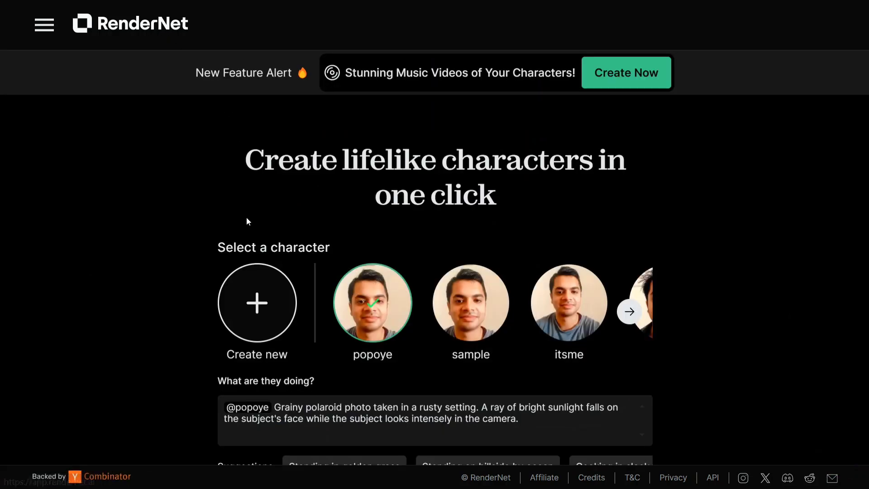
Scroll the homepage to the advanced features: 8K Upscale, TrueTouch and Pose Lock
scroll("down", 3)
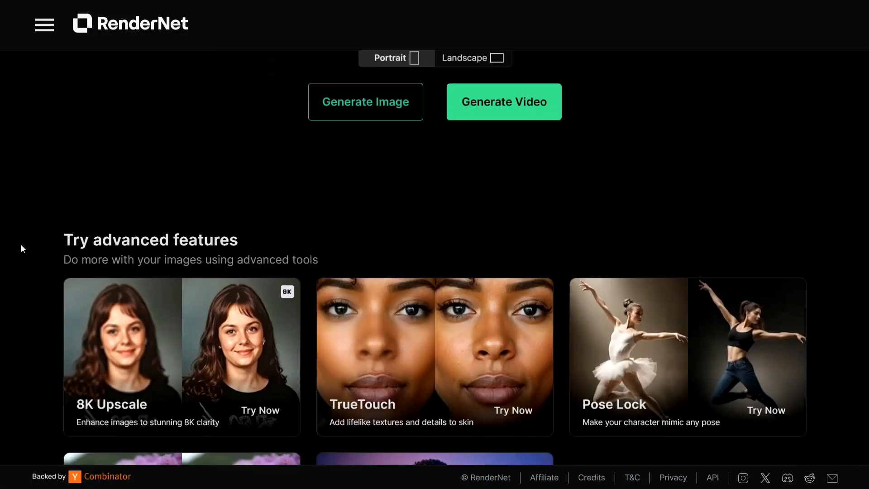